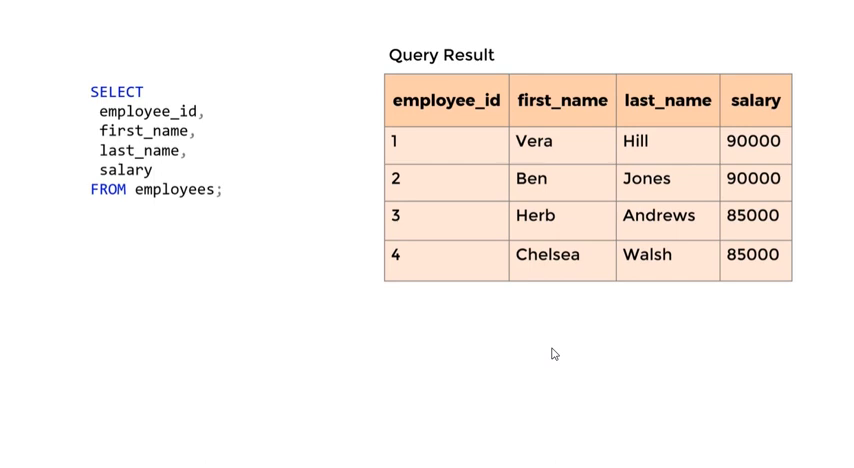
{"action": "mouse_move", "coordinate": [130, 197]}
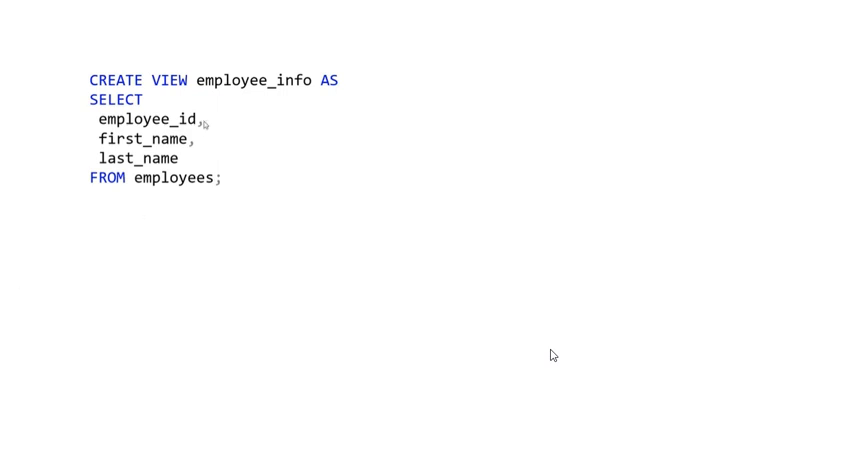
{"action": "mouse_move", "coordinate": [213, 91]}
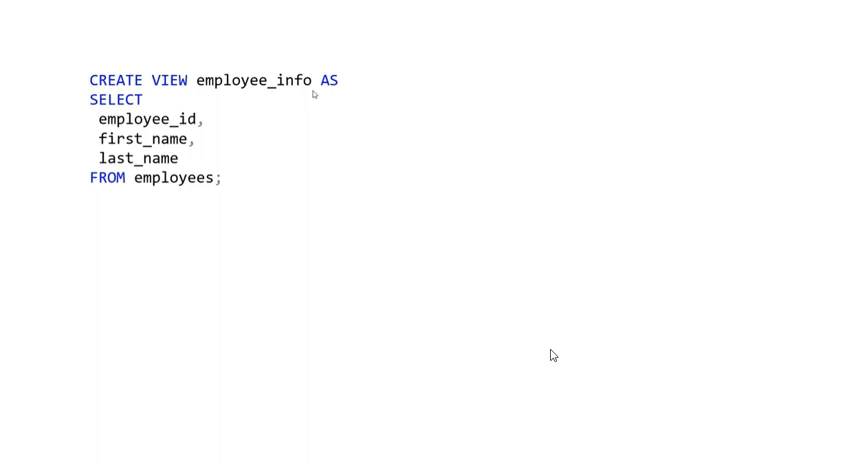
{"action": "mouse_move", "coordinate": [125, 107]}
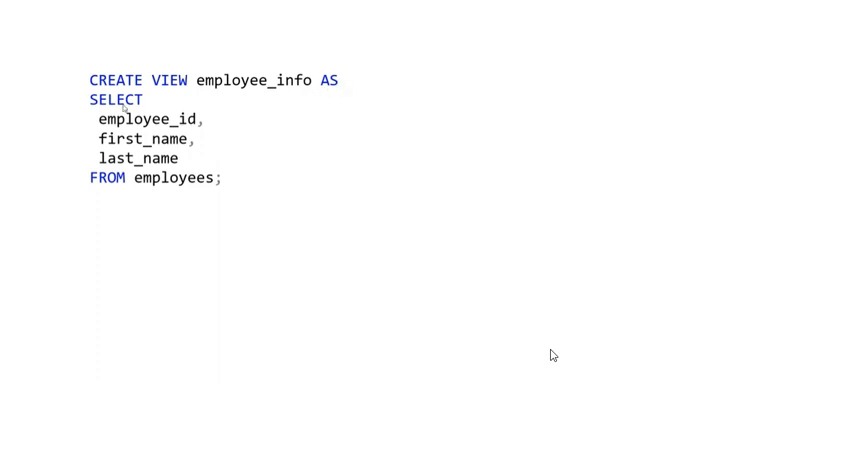
{"action": "mouse_move", "coordinate": [129, 195]}
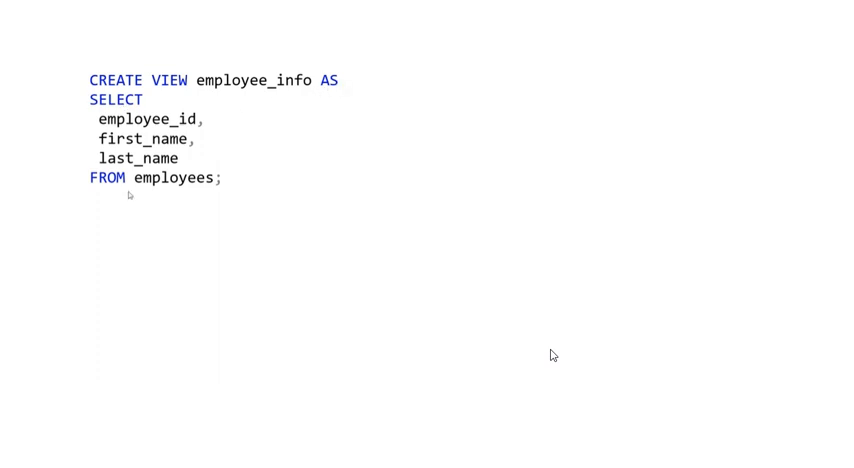